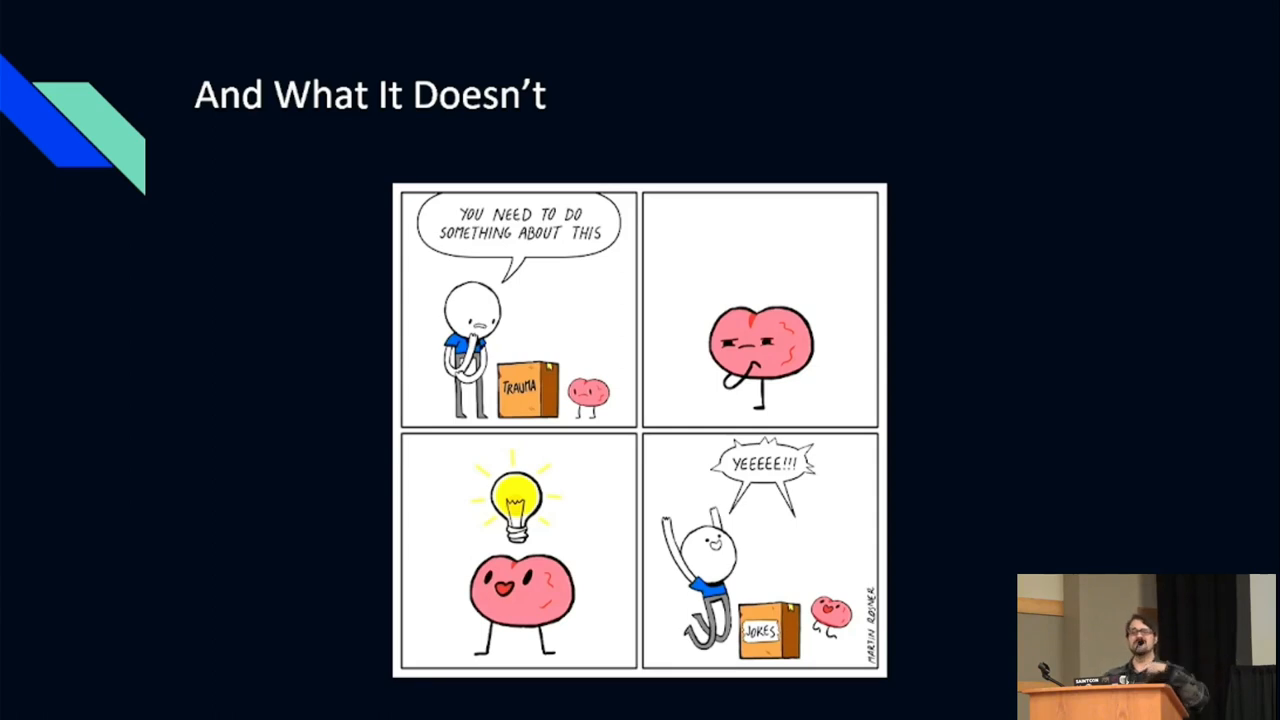
key(Right)
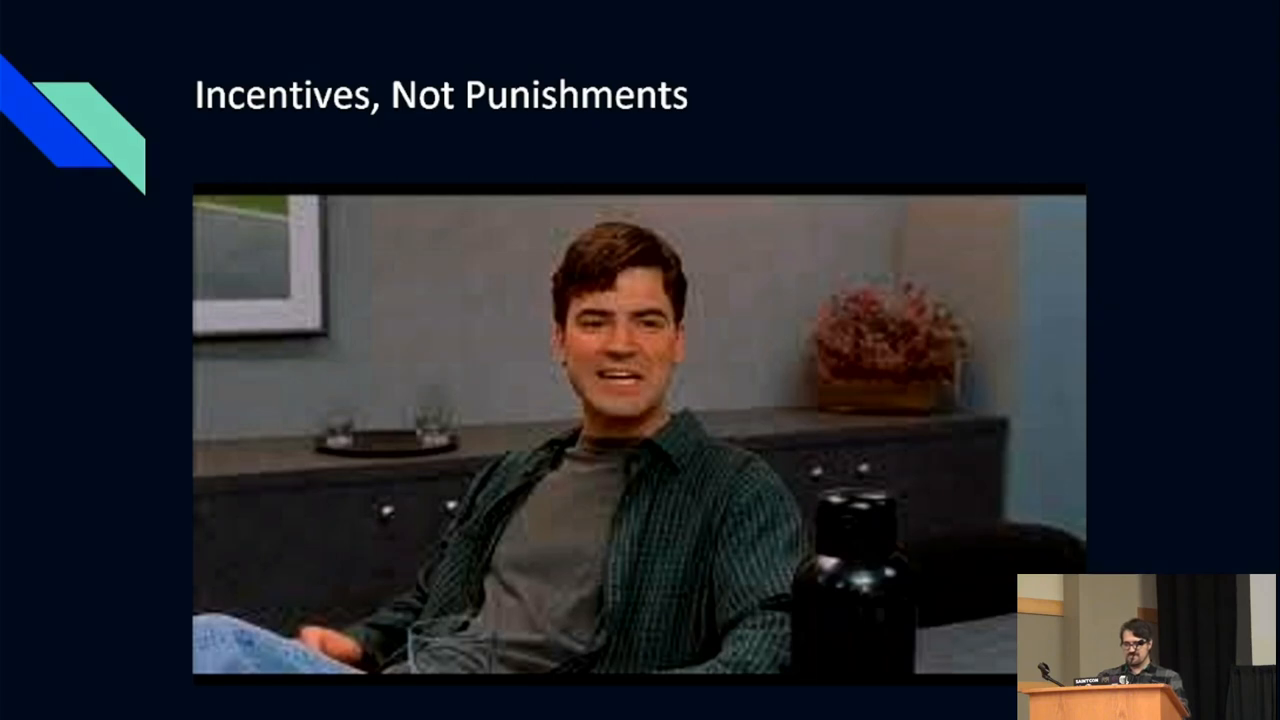